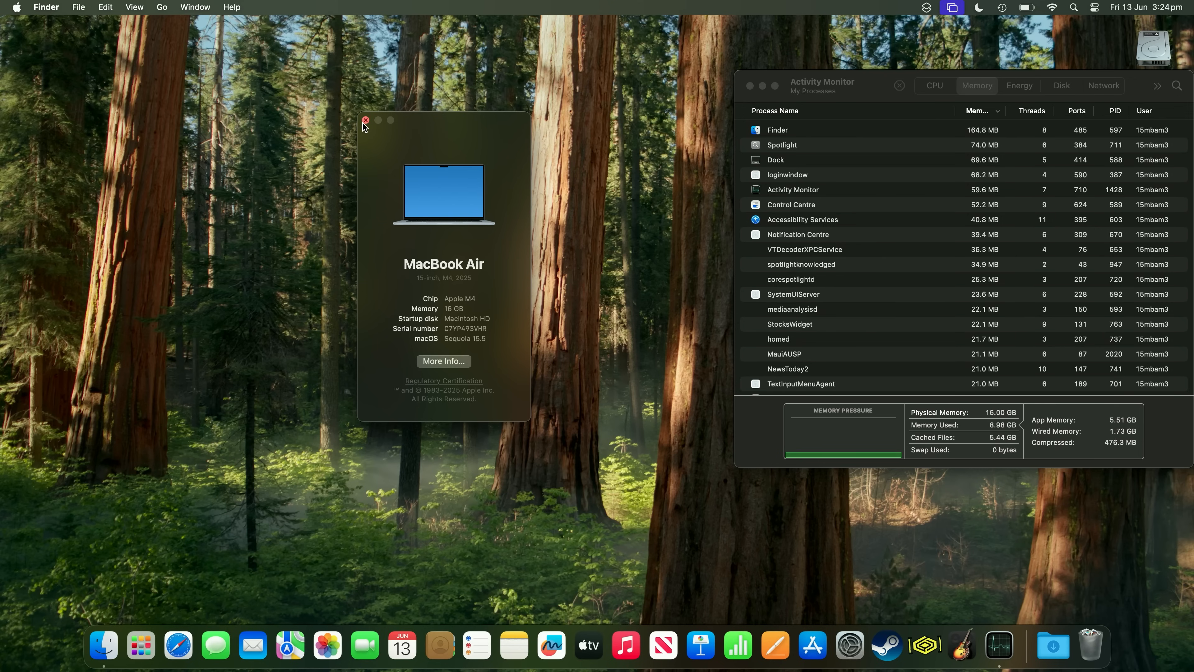
# Close the About This Mac window and launch Steam from the Dock
pyautogui.click(365, 122)
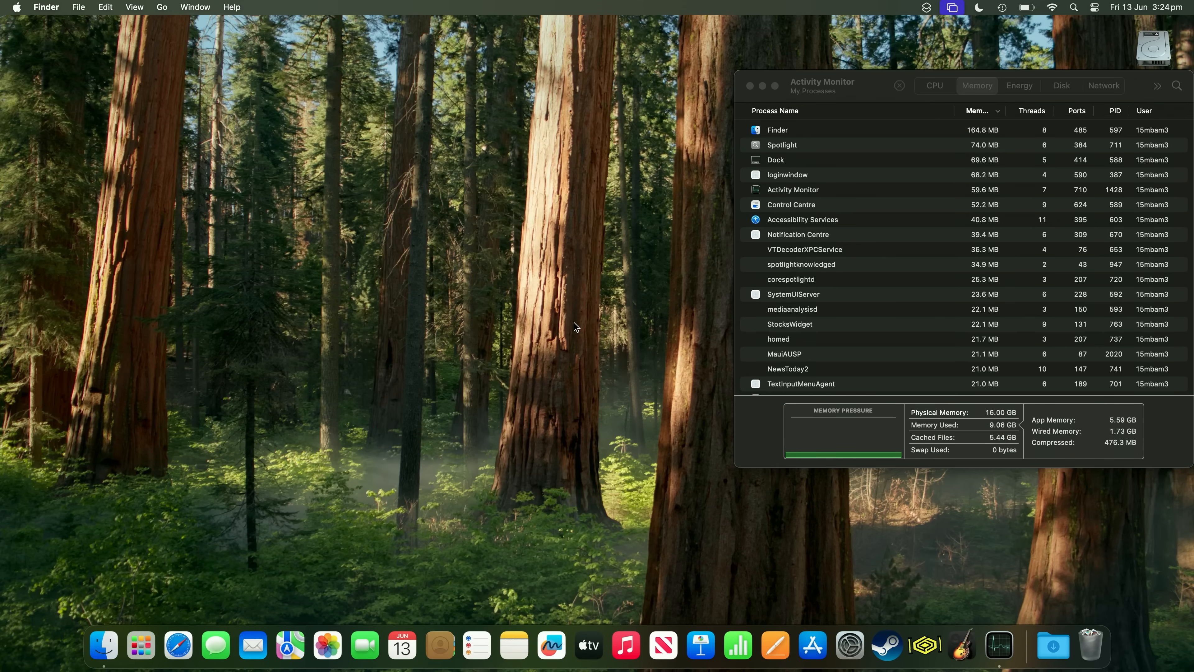
pyautogui.moveTo(885, 645)
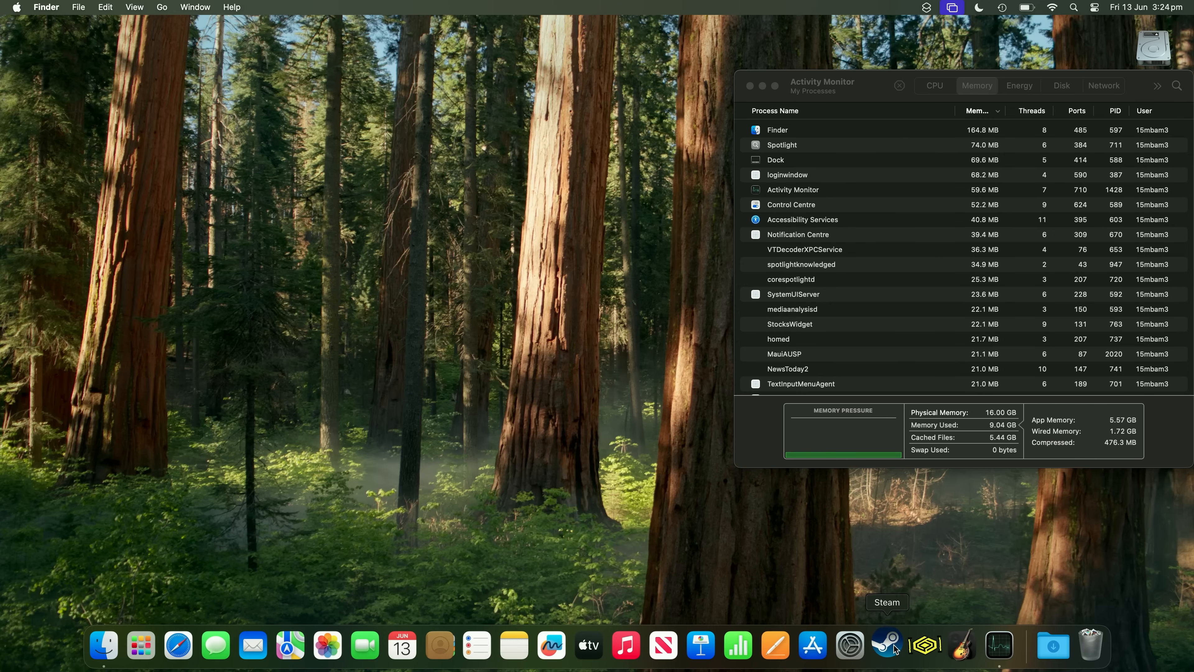
pyautogui.moveTo(571, 272)
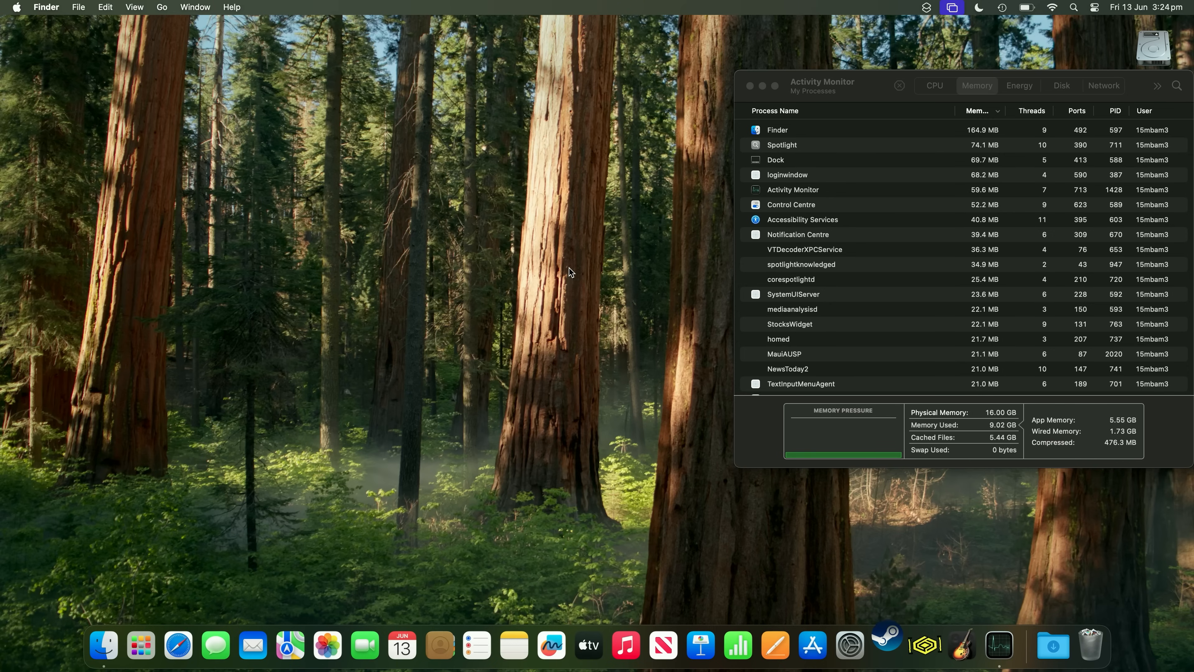
pyautogui.click(885, 644)
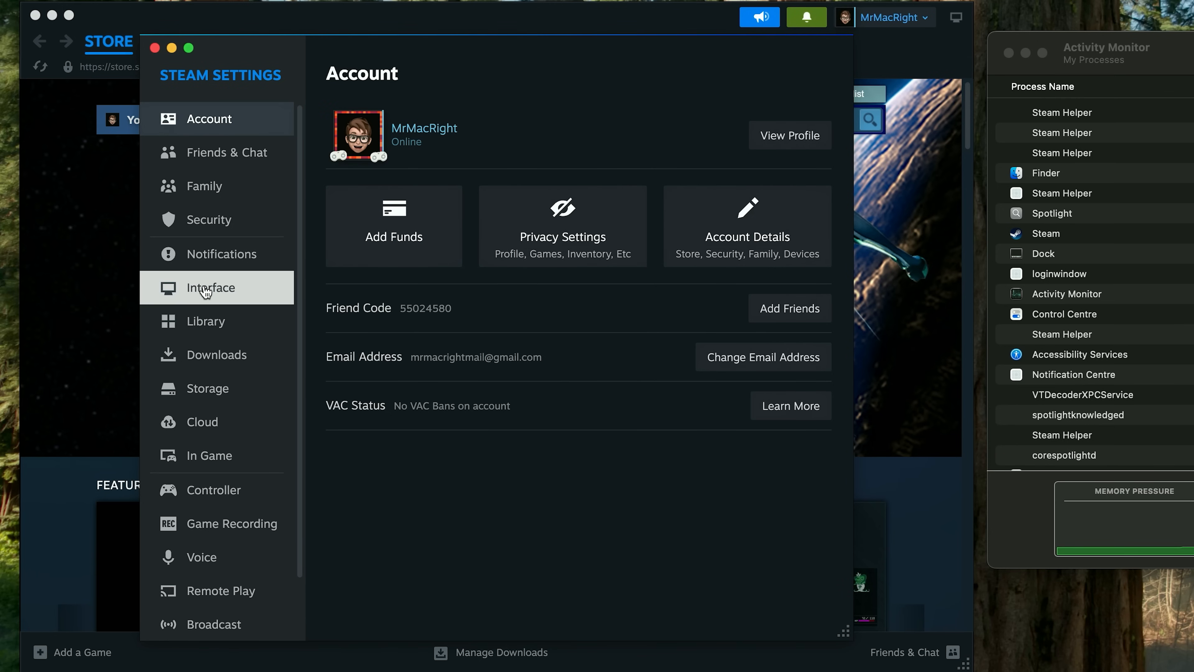
# Choose Steam Beta Update under Client Beta Participation, then cancel the Restart Required prompt
pyautogui.click(216, 288)
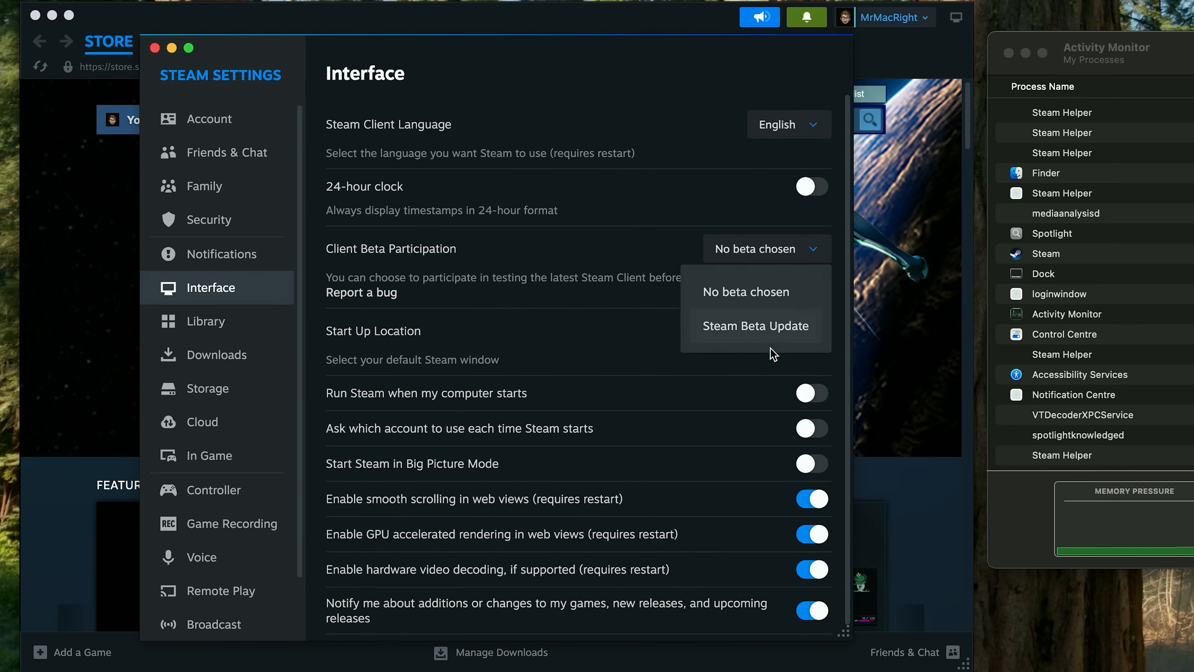
pyautogui.click(756, 326)
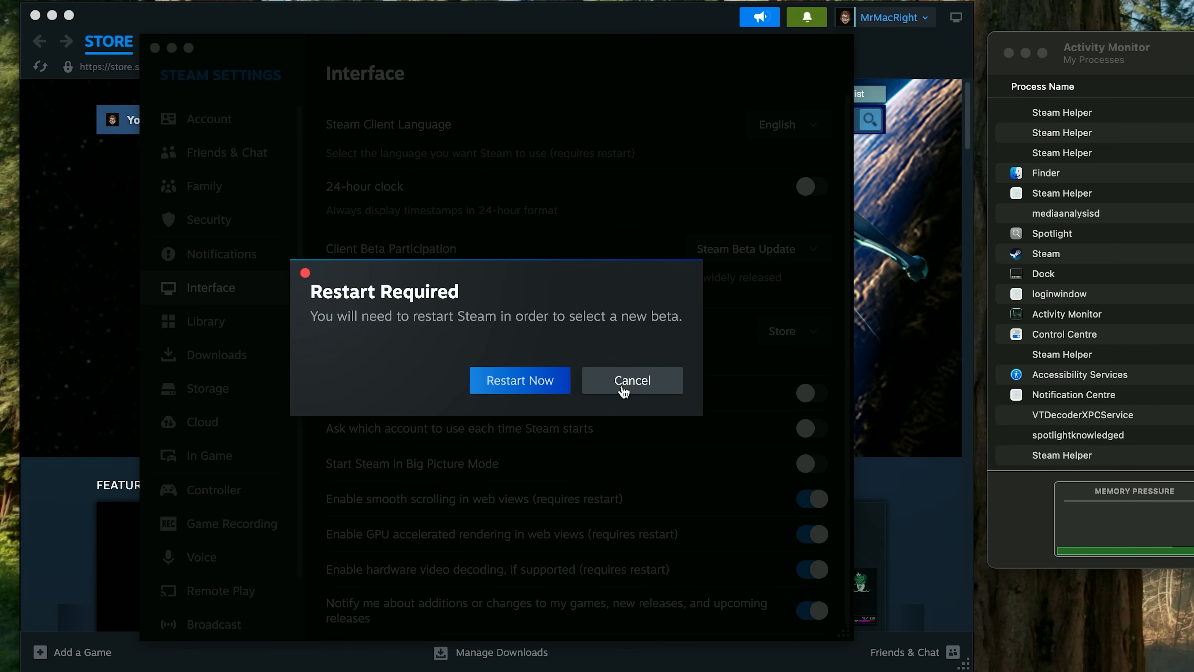
pyautogui.moveTo(619, 388)
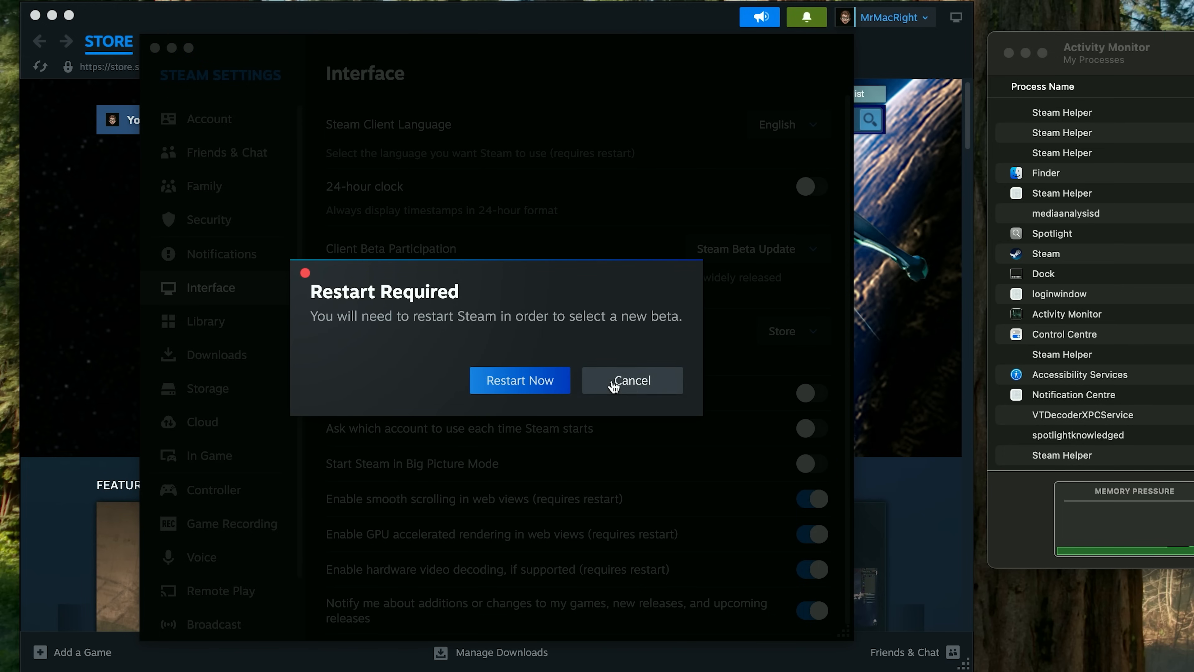
pyautogui.click(630, 380)
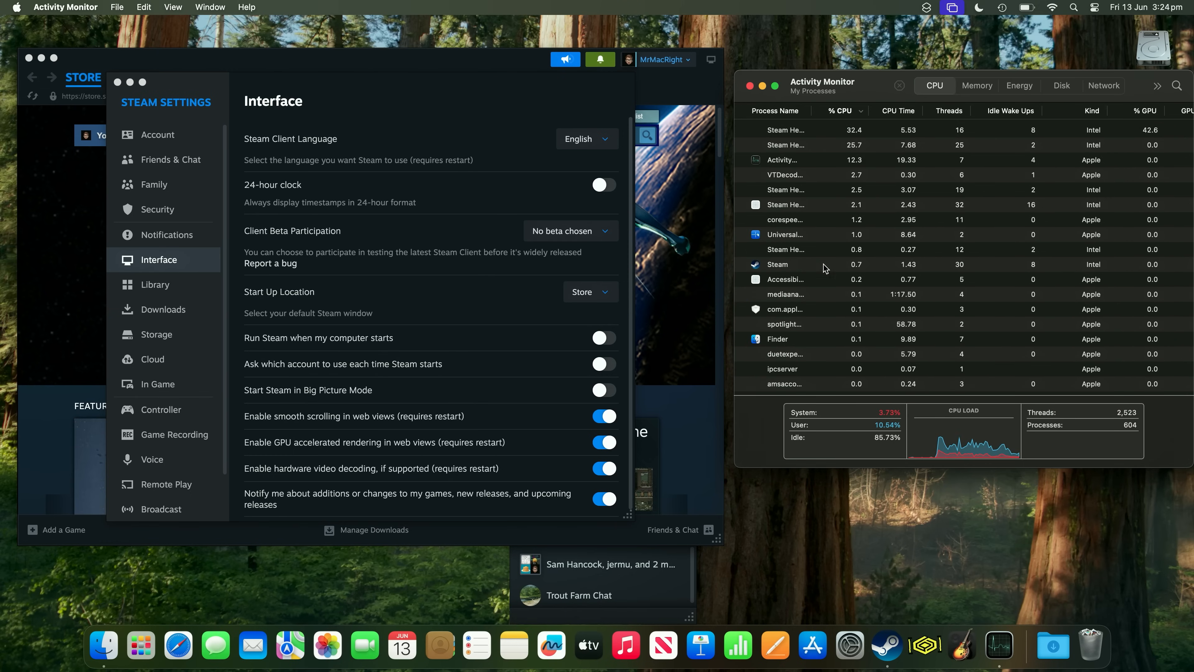
# Show the Memory view in Activity Monitor and select the Steam process at about 72 MB
pyautogui.click(977, 85)
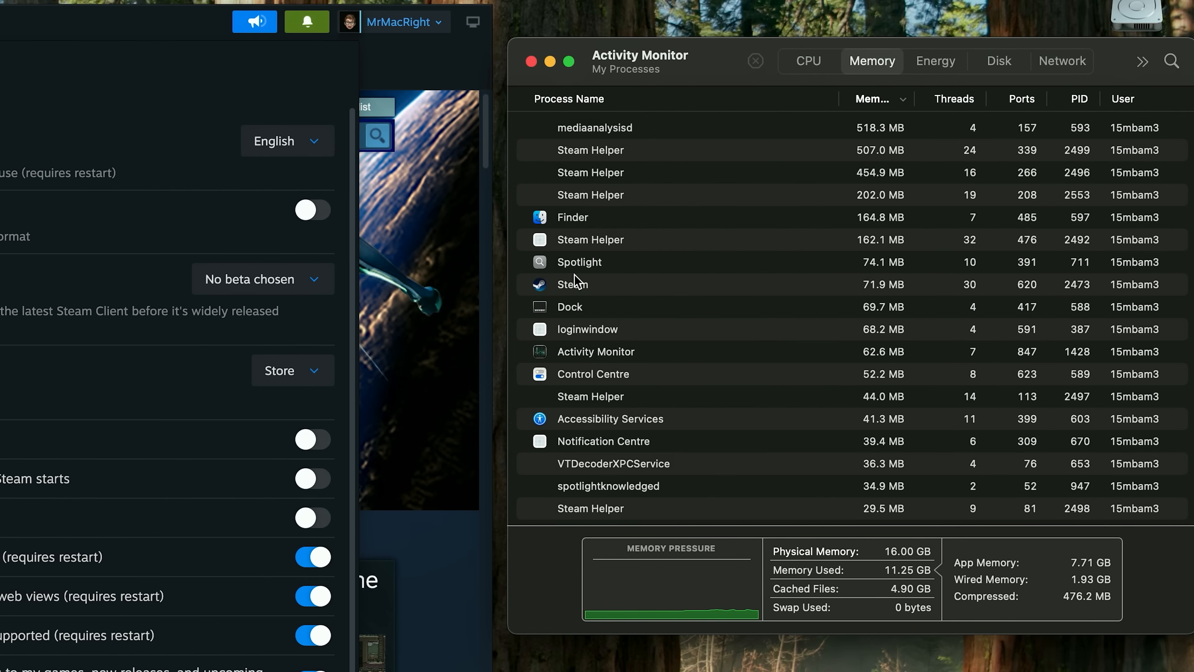
pyautogui.click(572, 284)
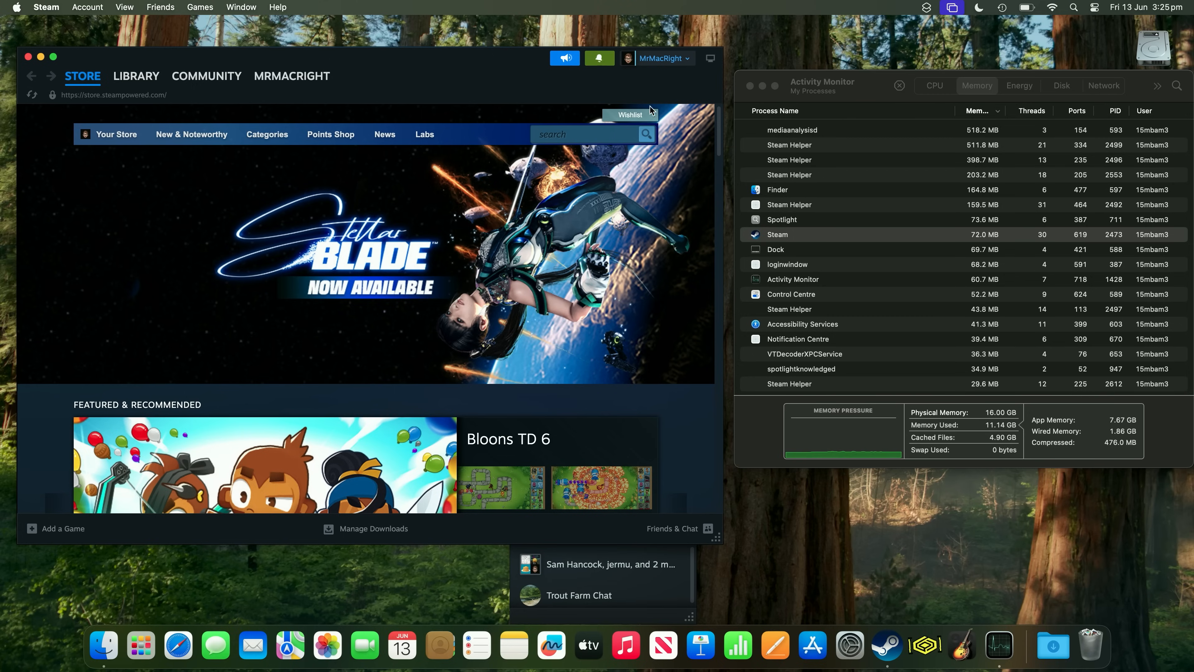
pyautogui.scroll(-3)
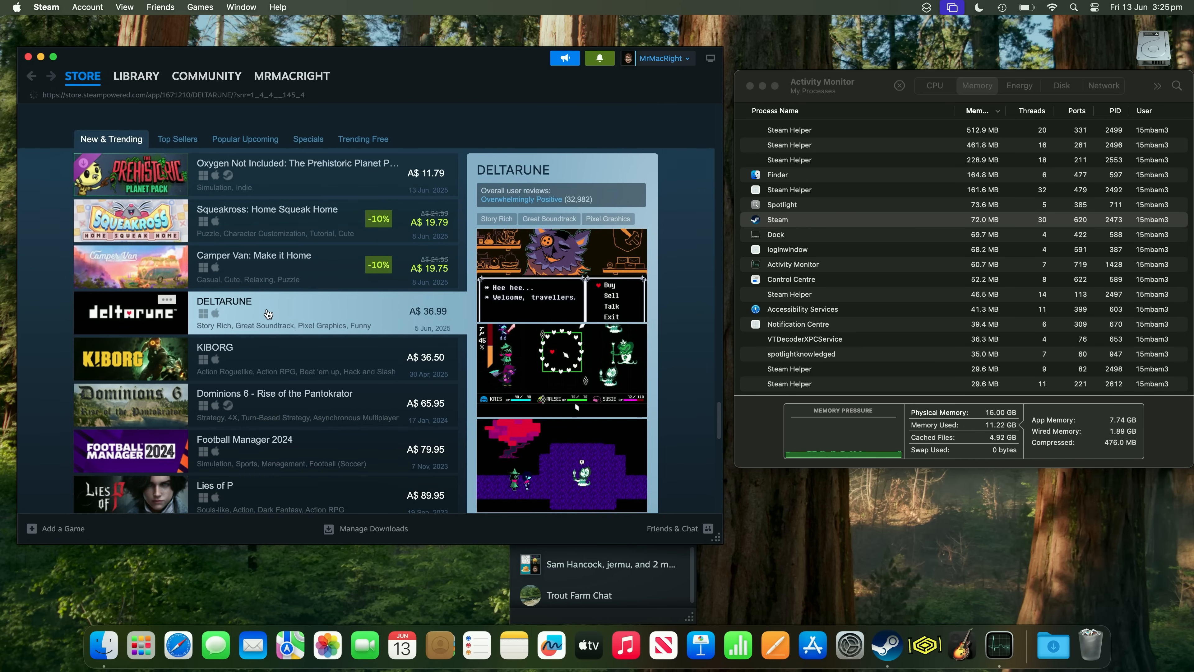
pyautogui.click(223, 312)
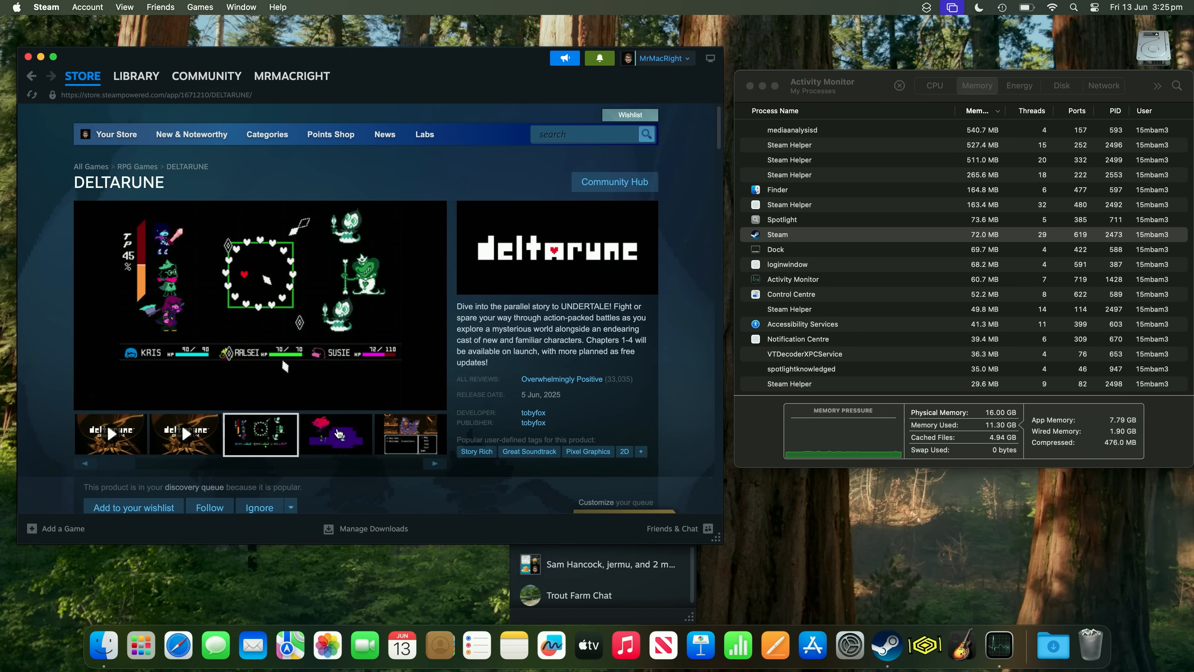
pyautogui.click(137, 75)
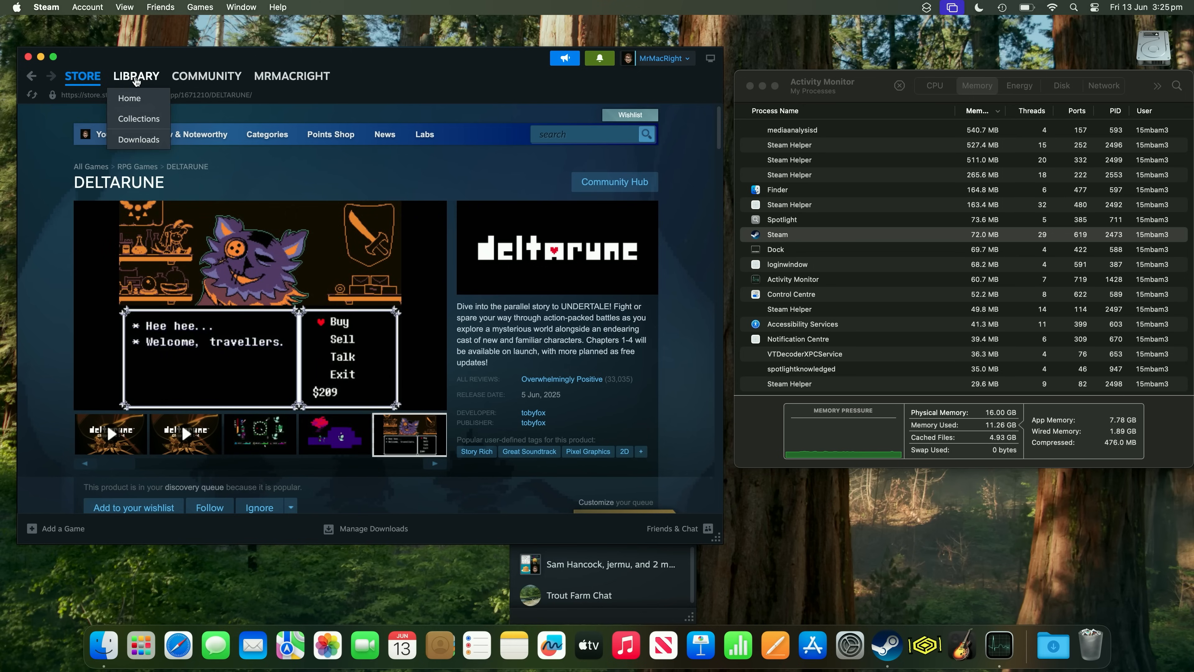
pyautogui.click(207, 76)
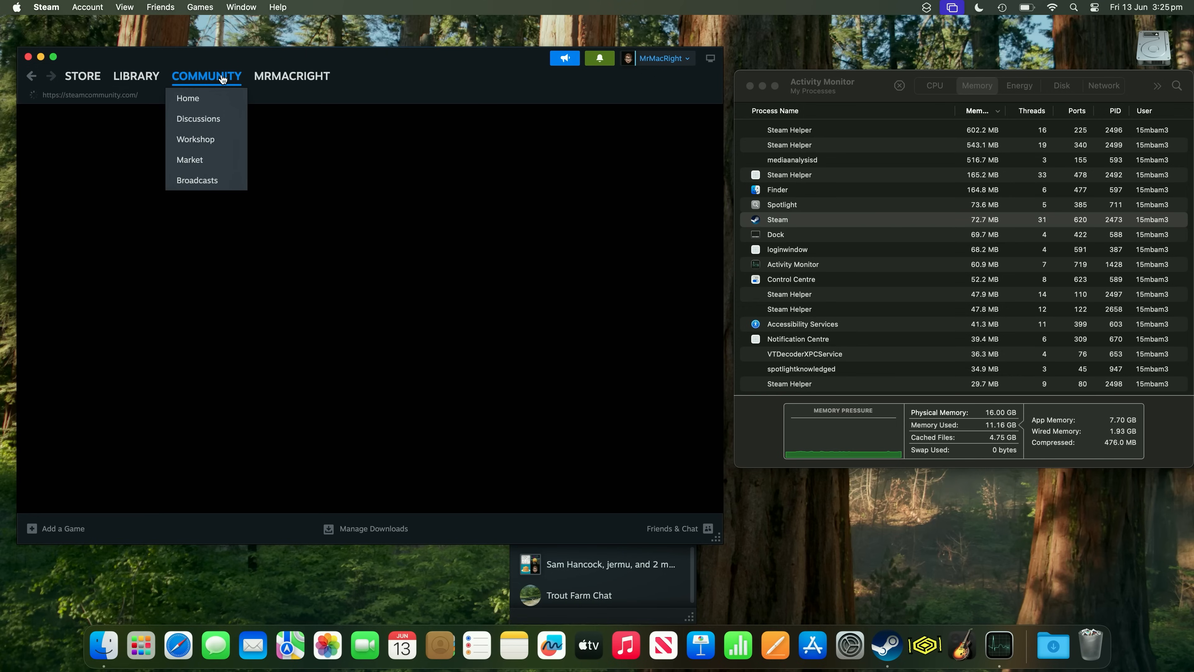
pyautogui.click(291, 75)
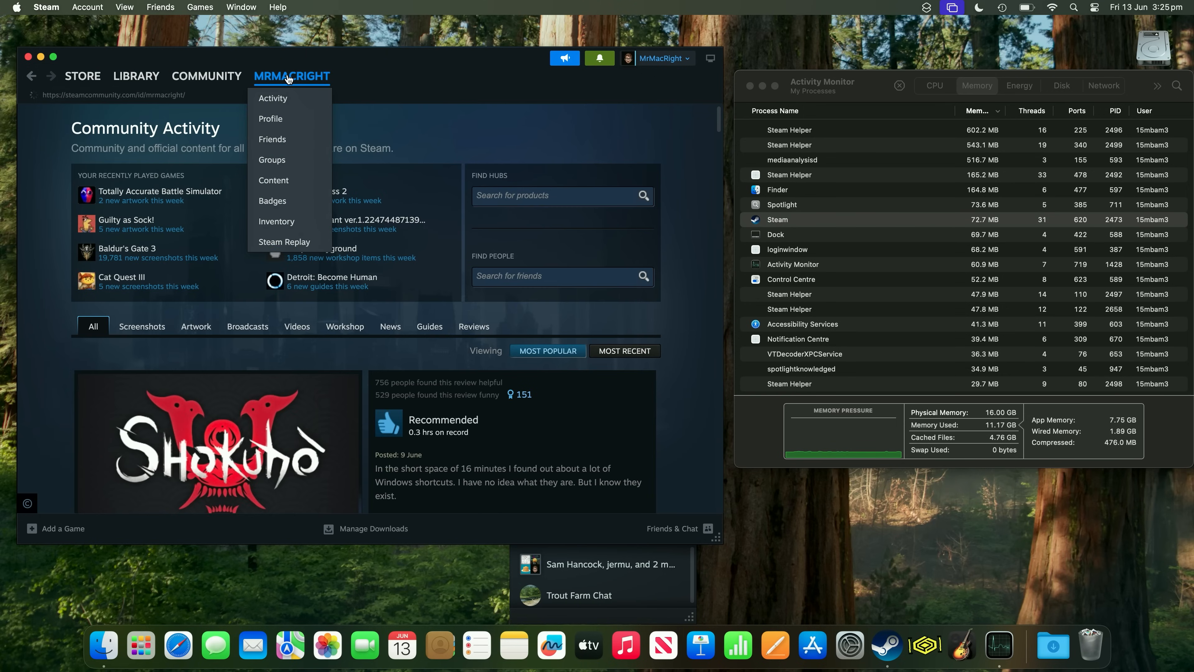
pyautogui.click(270, 118)
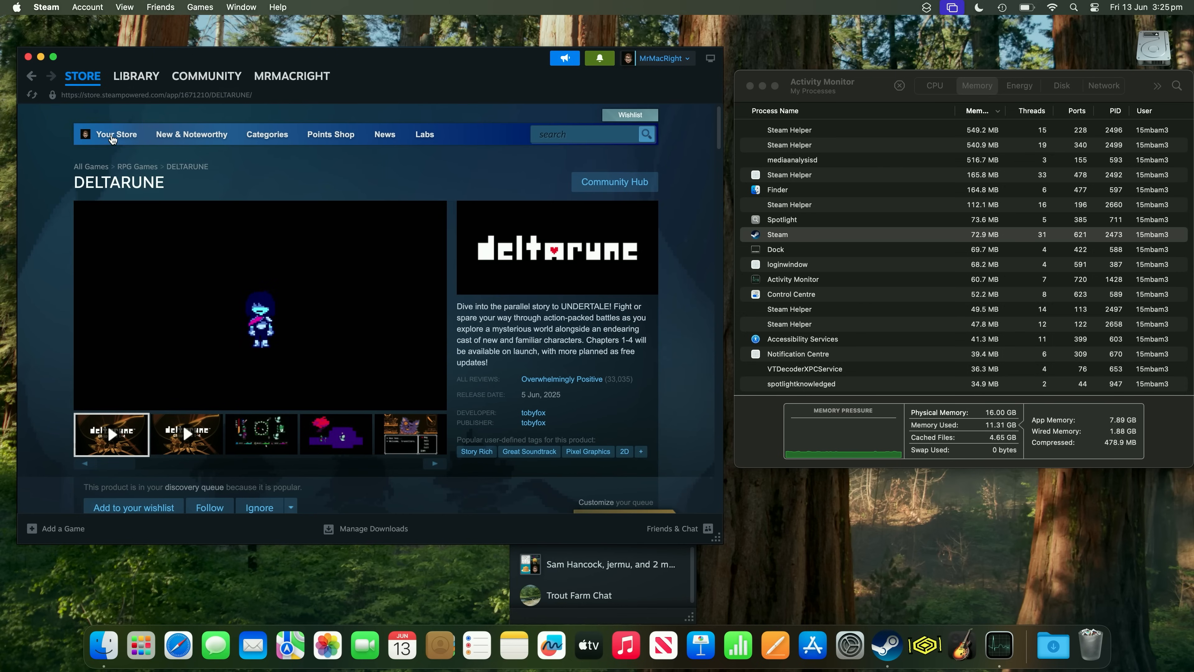
pyautogui.click(115, 134)
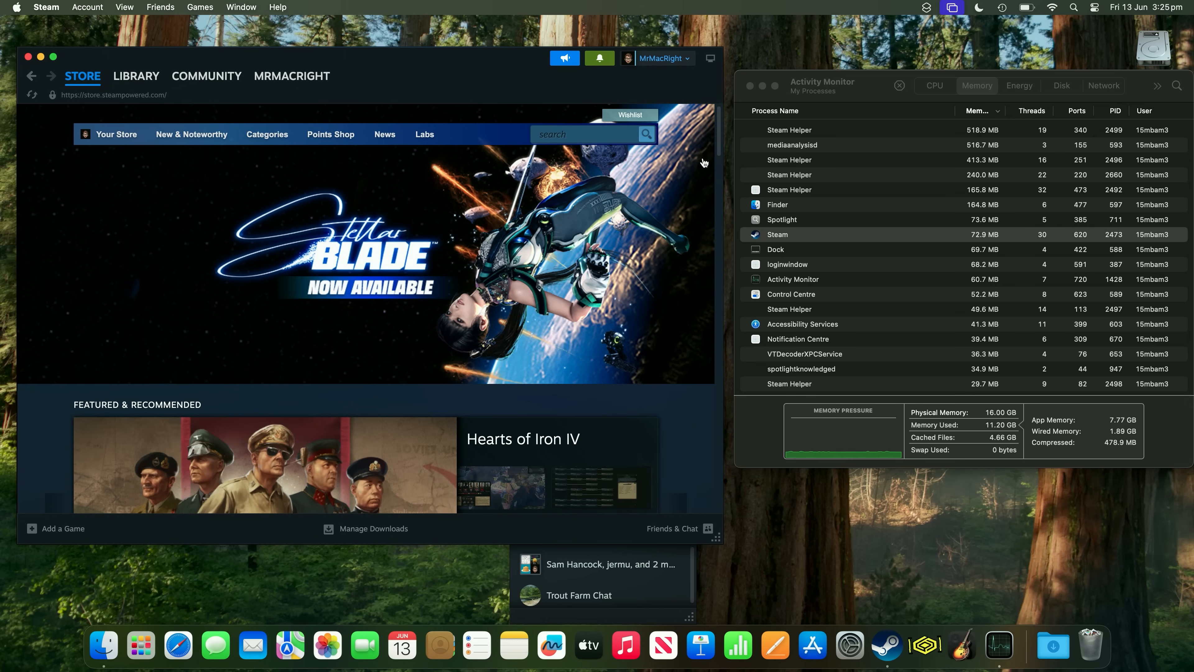
pyautogui.scroll(-3)
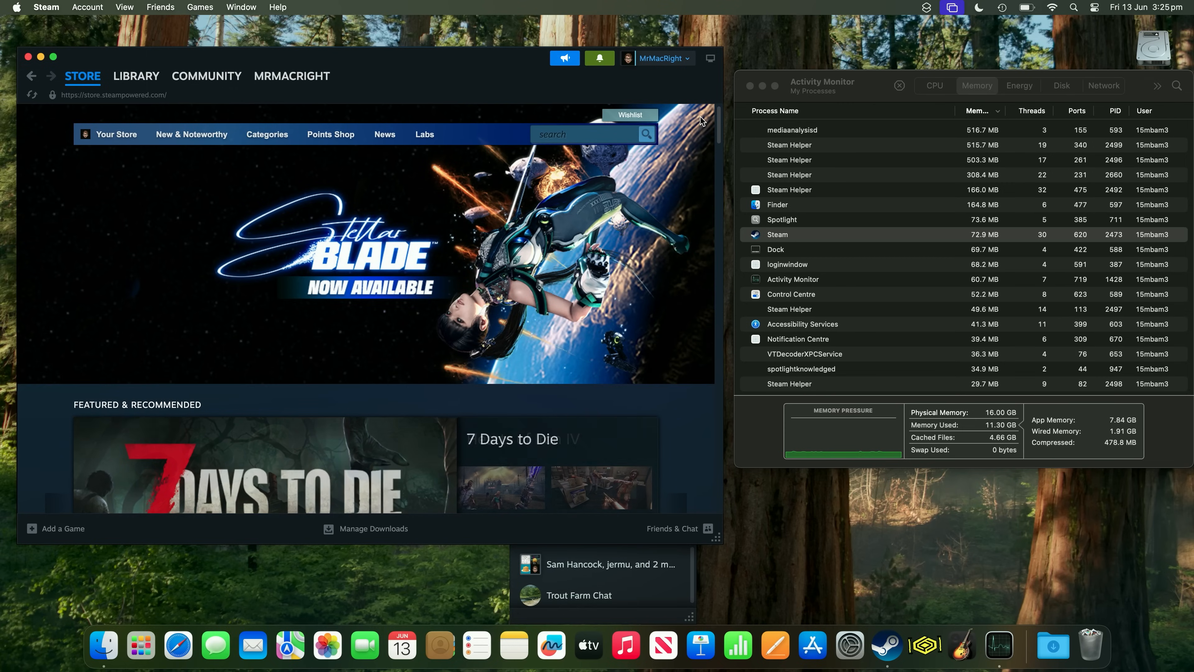
# Reopen Steam Settings > Interface and pick the beta client so the update starts extracting
pyautogui.click(45, 7)
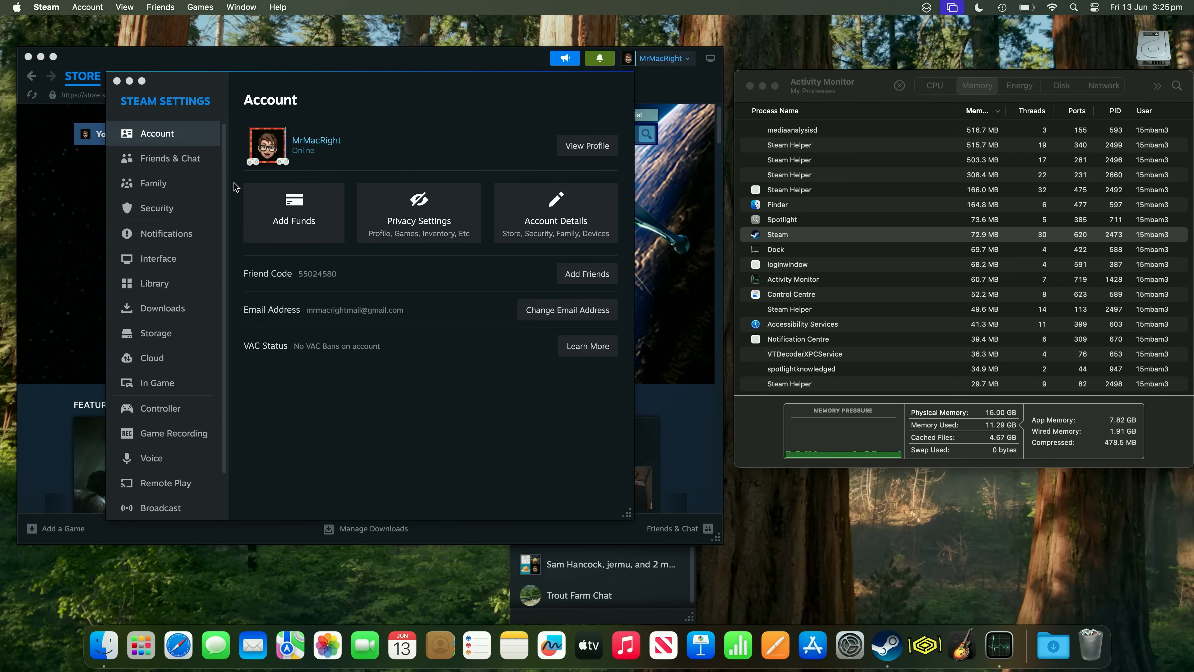
pyautogui.click(159, 258)
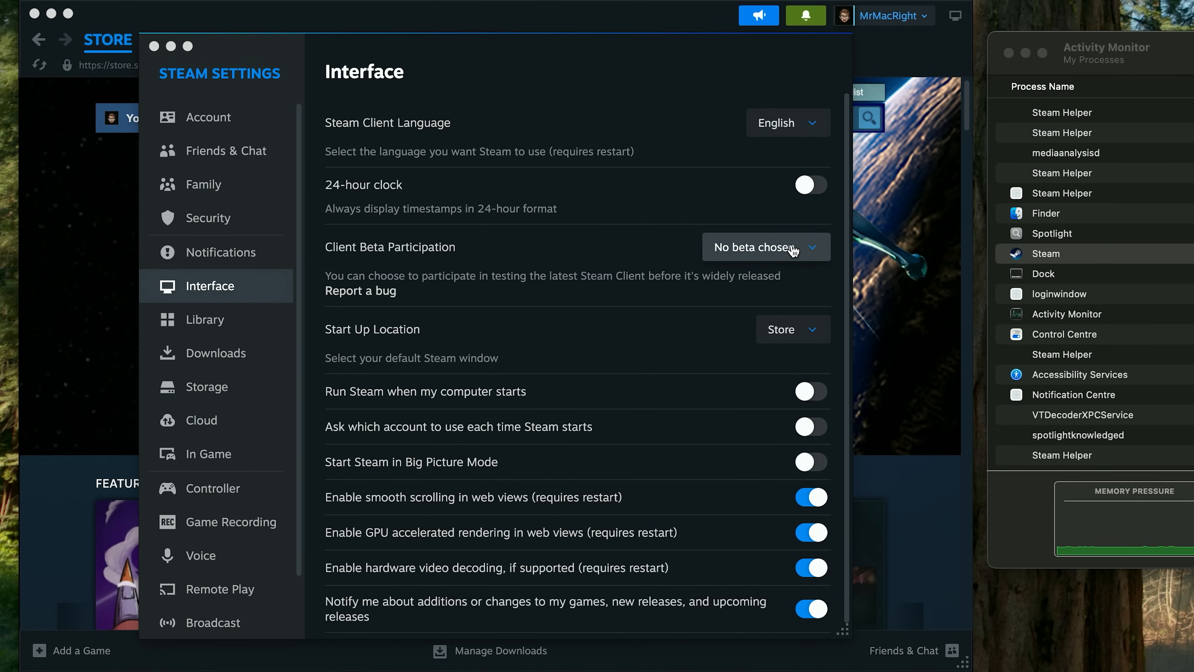
pyautogui.click(764, 246)
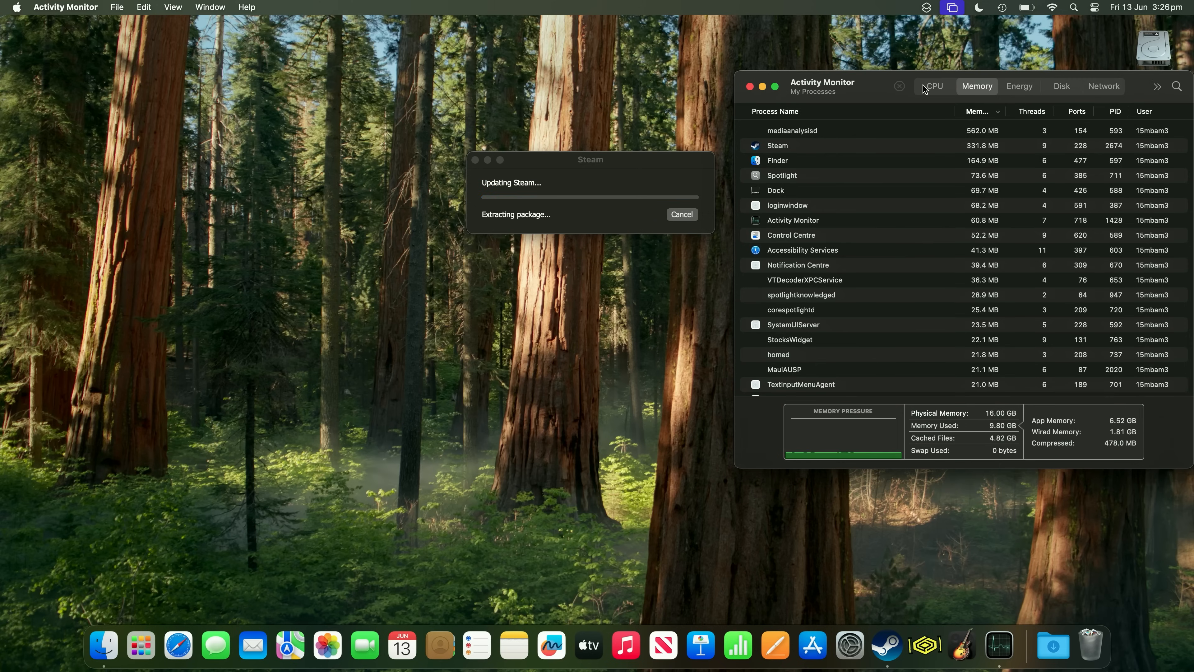
# Show the CPU view confirming Steam is Kind Apple, then start Call of Duty: Black Ops III from the library
pyautogui.click(933, 86)
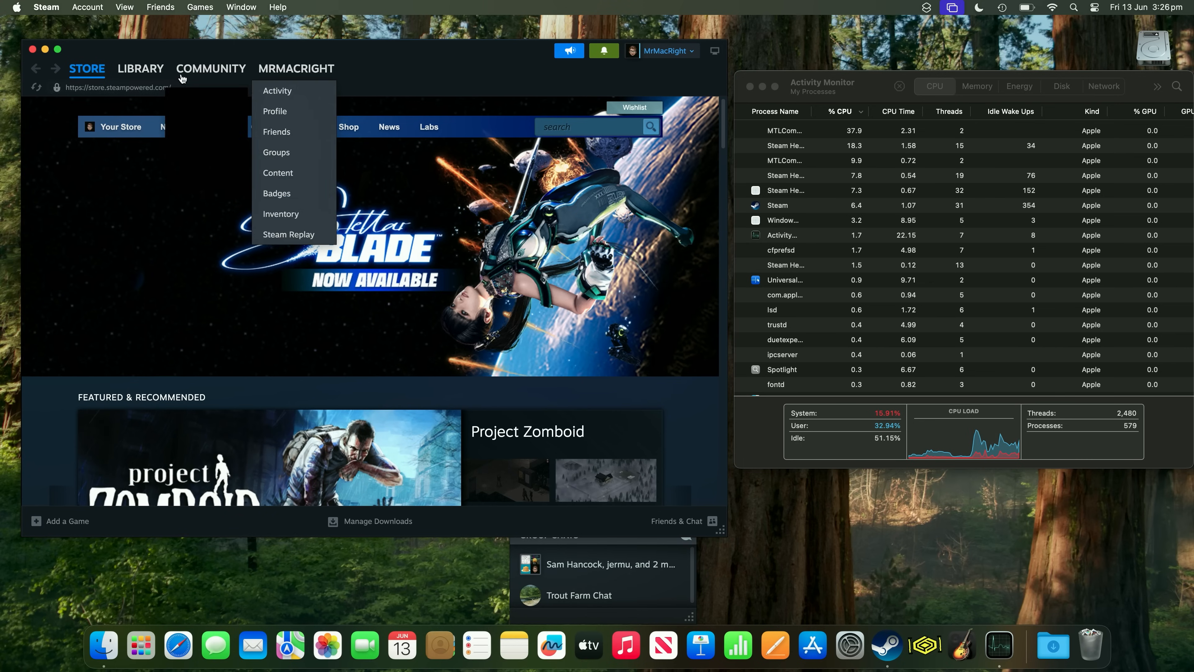
pyautogui.click(140, 69)
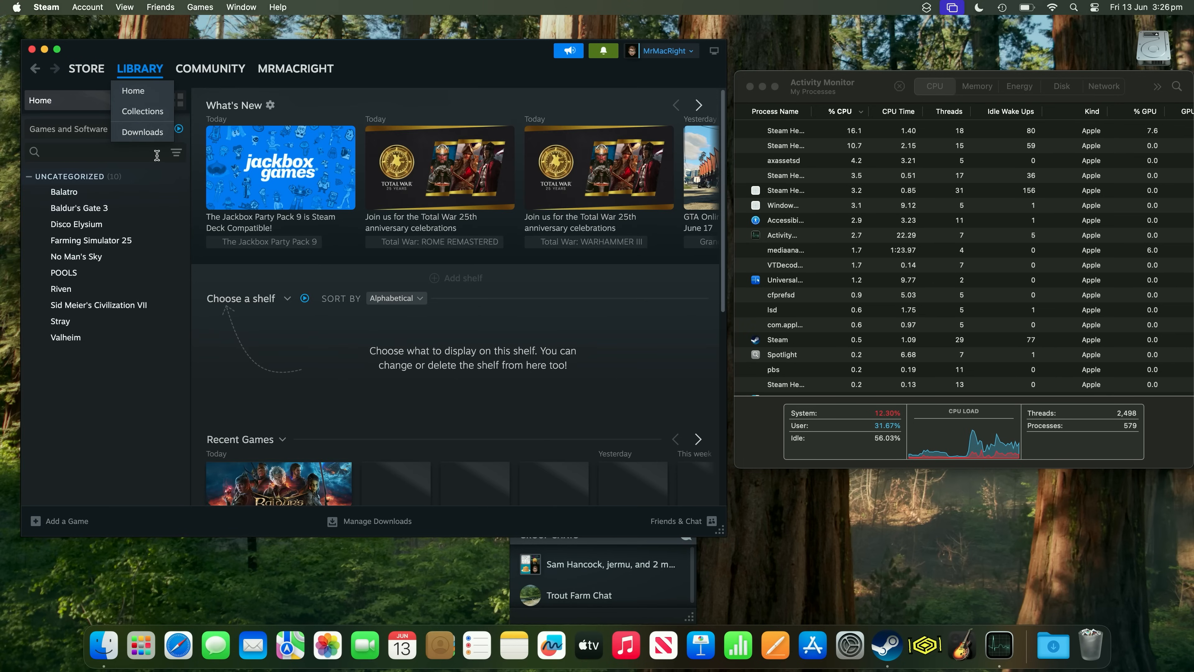
pyautogui.click(64, 191)
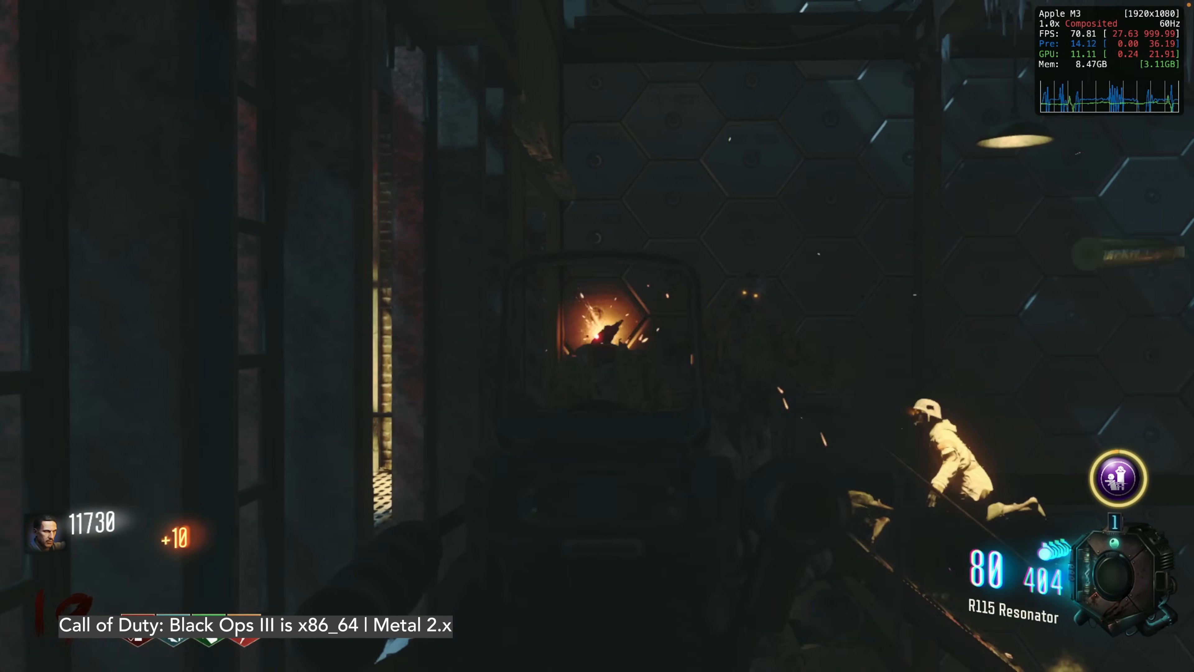
# Fire the R115 Resonator at the approaching zombies, raising the score to 11950
pyautogui.click(597, 336)
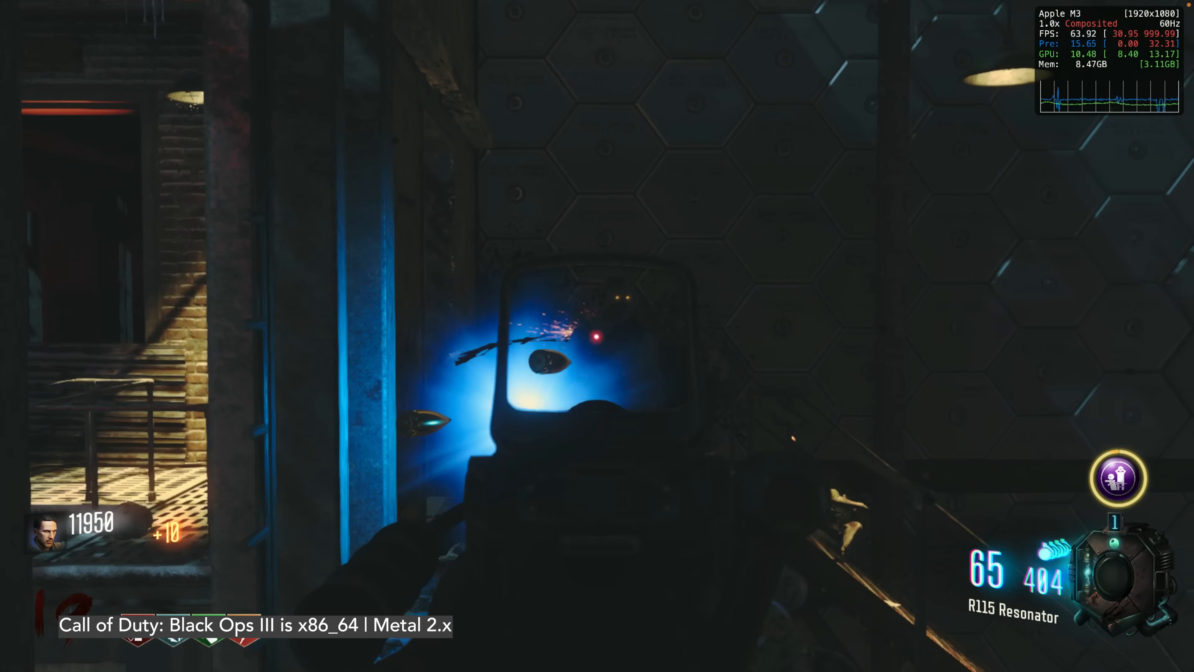
pyautogui.click(63, 7)
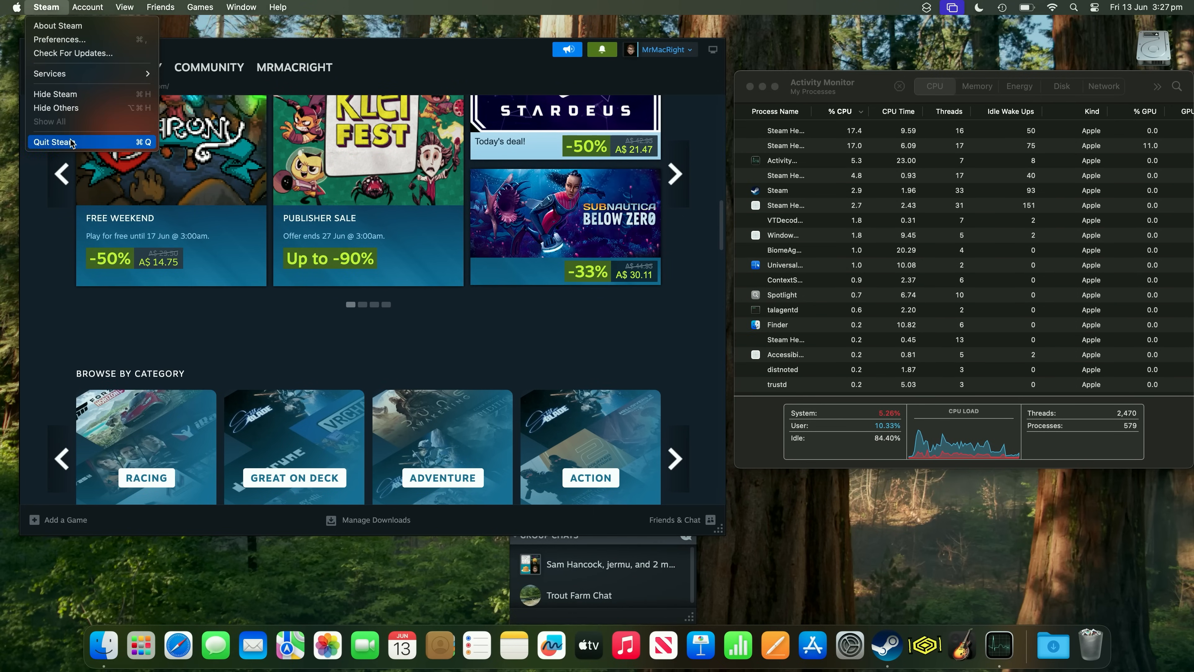
# Quit Steam via Steam > Quit Steam and relaunch it from the Dock
pyautogui.click(51, 142)
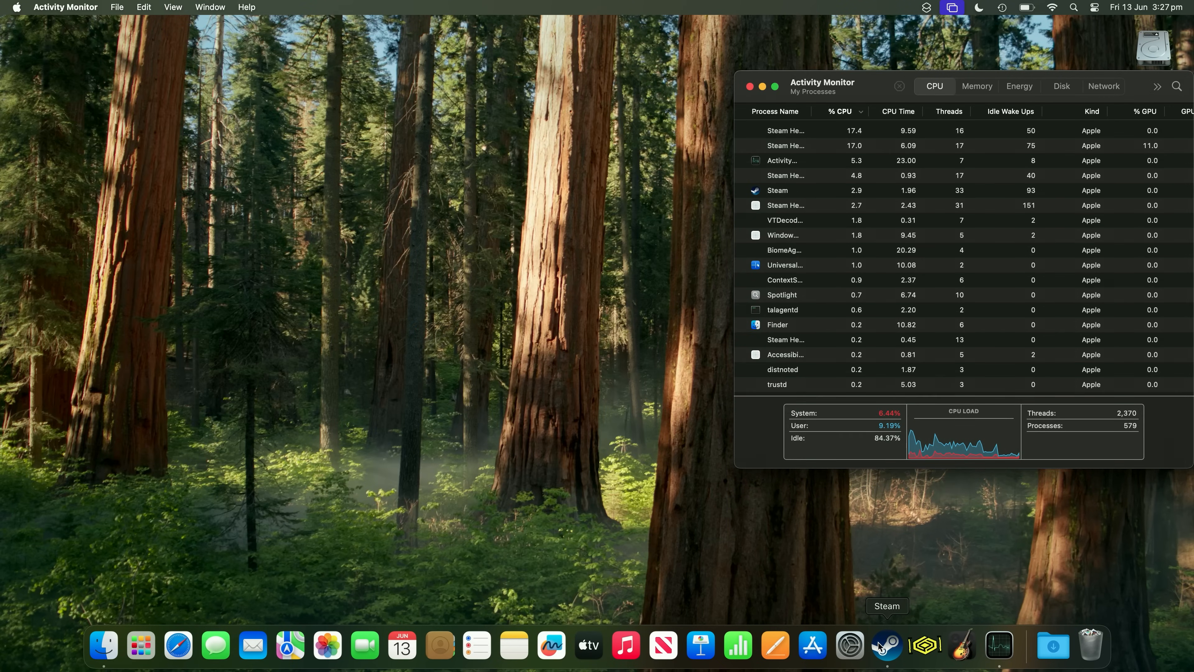
pyautogui.click(884, 645)
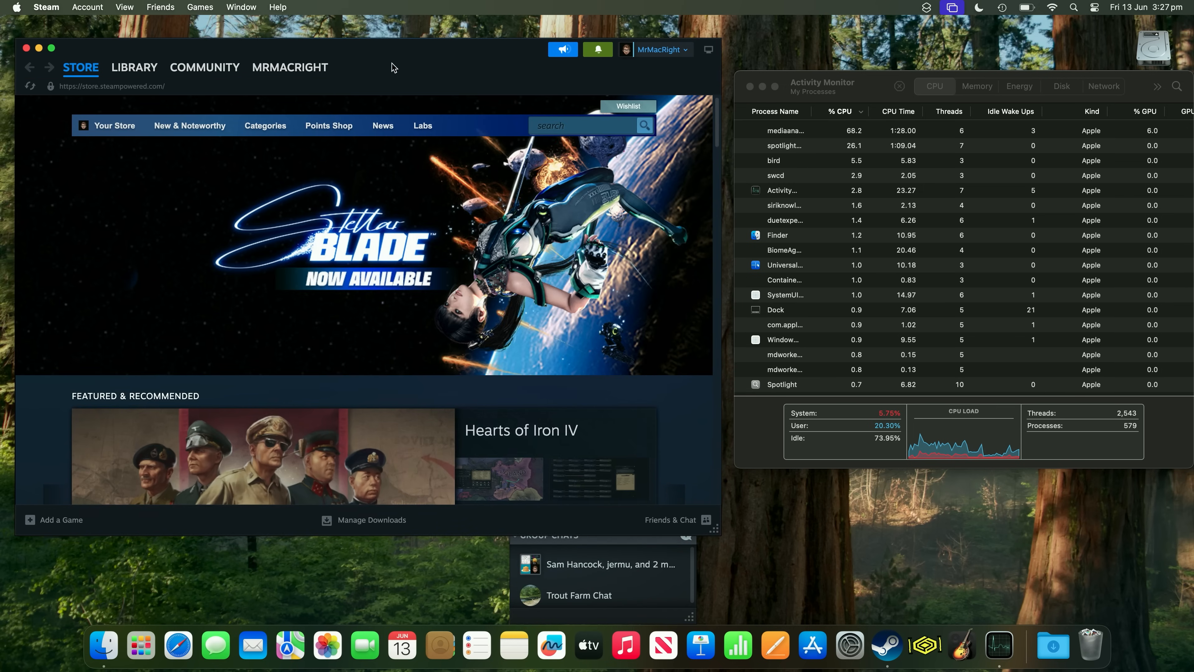
# Scroll down the Store front page and open the DELTARUNE store page
pyautogui.scroll(-3)
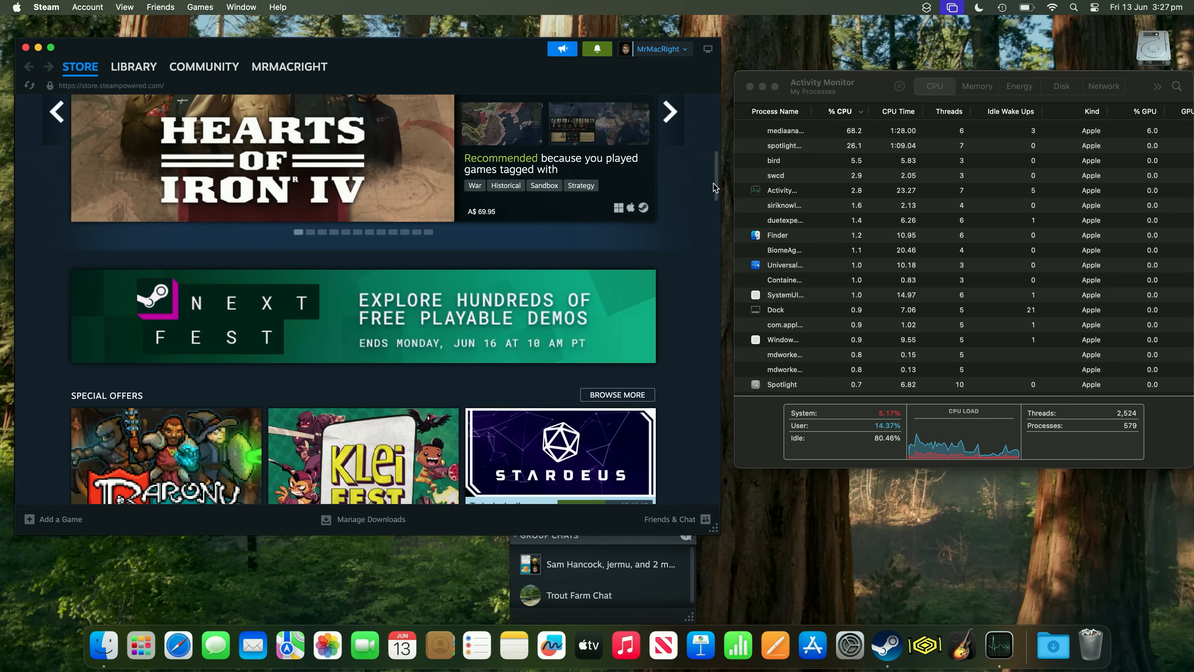
pyautogui.scroll(-3)
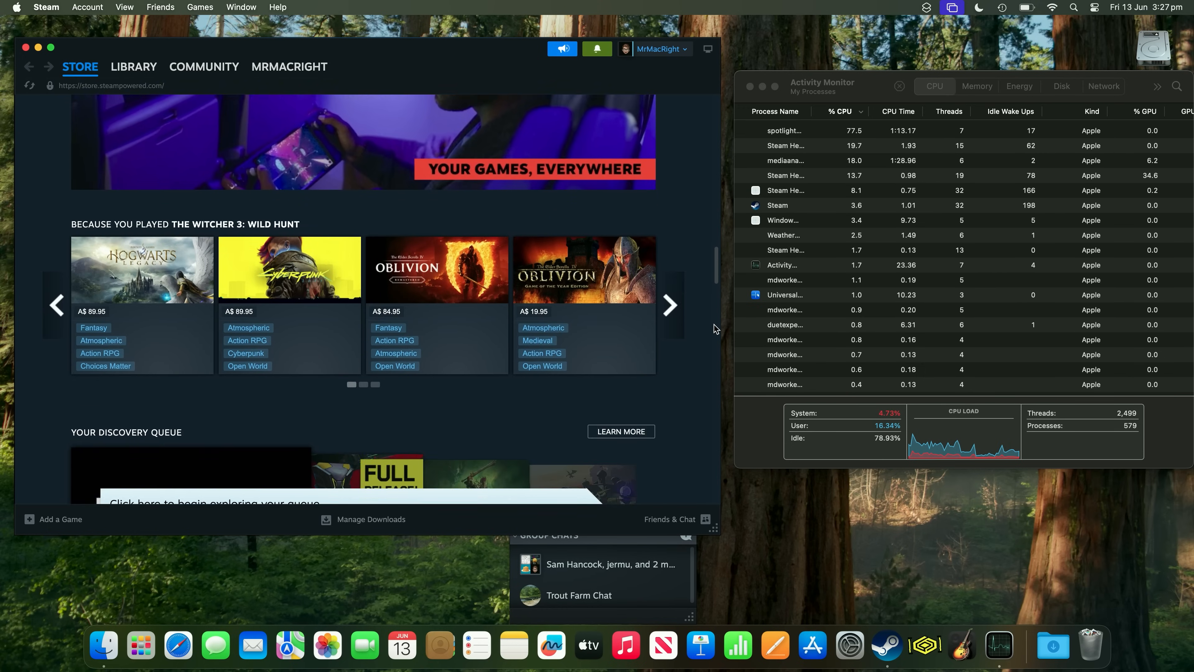
pyautogui.scroll(-3)
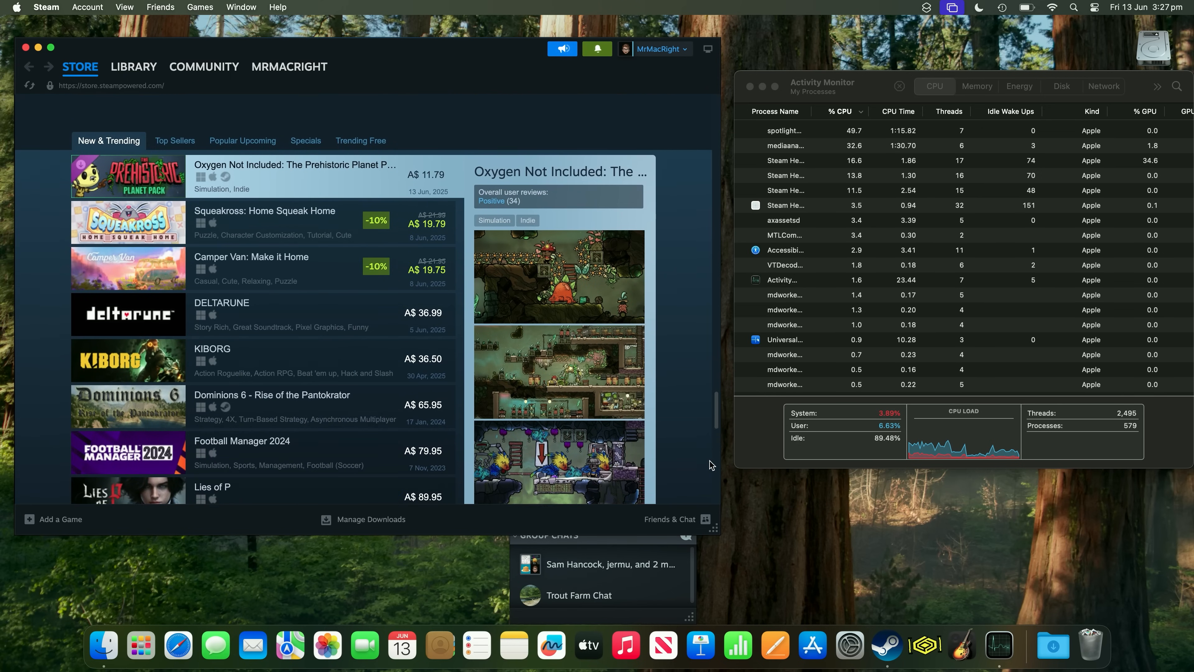
pyautogui.click(171, 140)
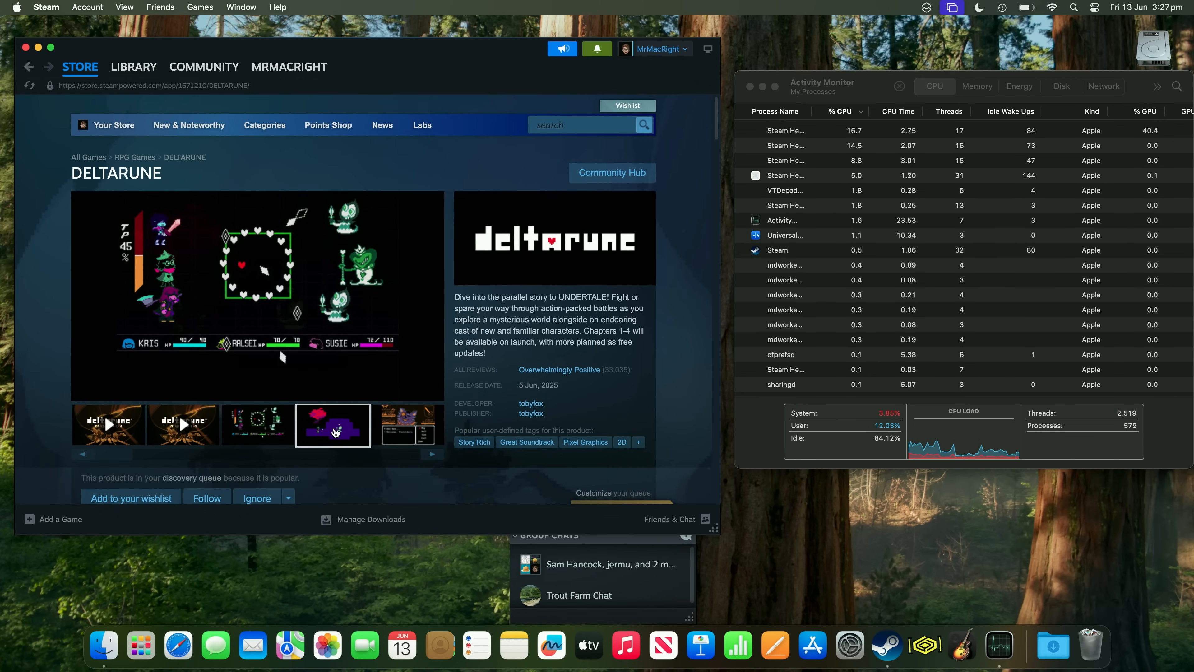
# Visit the Library, Community and profile pages, then show Activity Monitor's Memory view
pyautogui.click(133, 66)
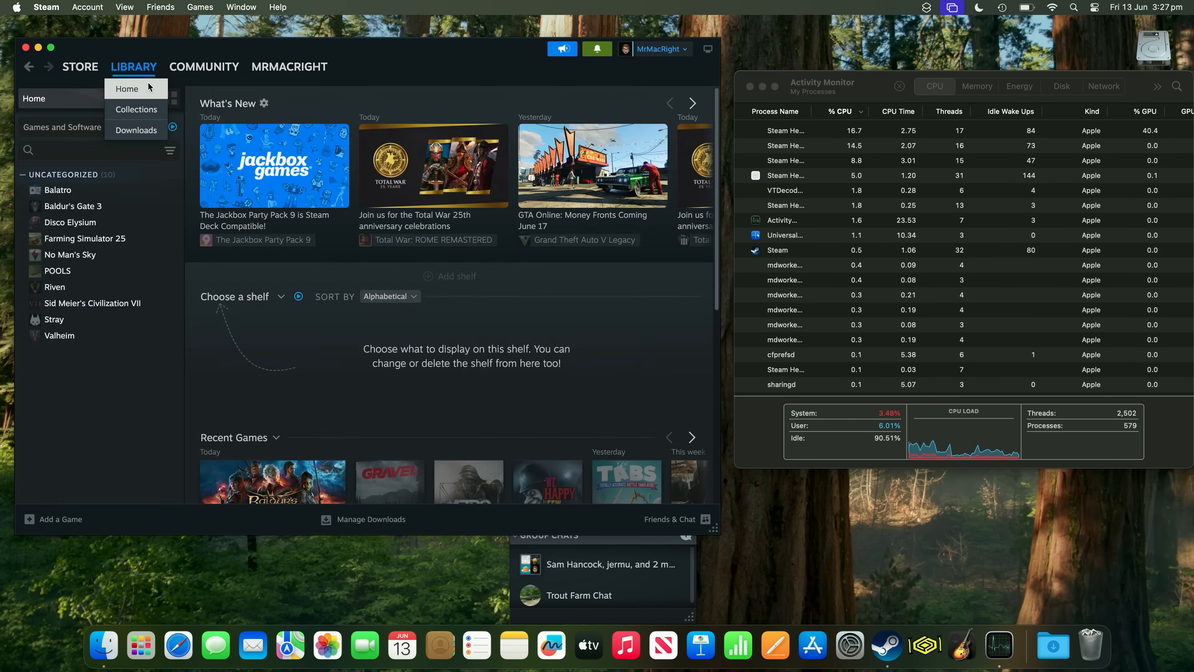
pyautogui.click(203, 66)
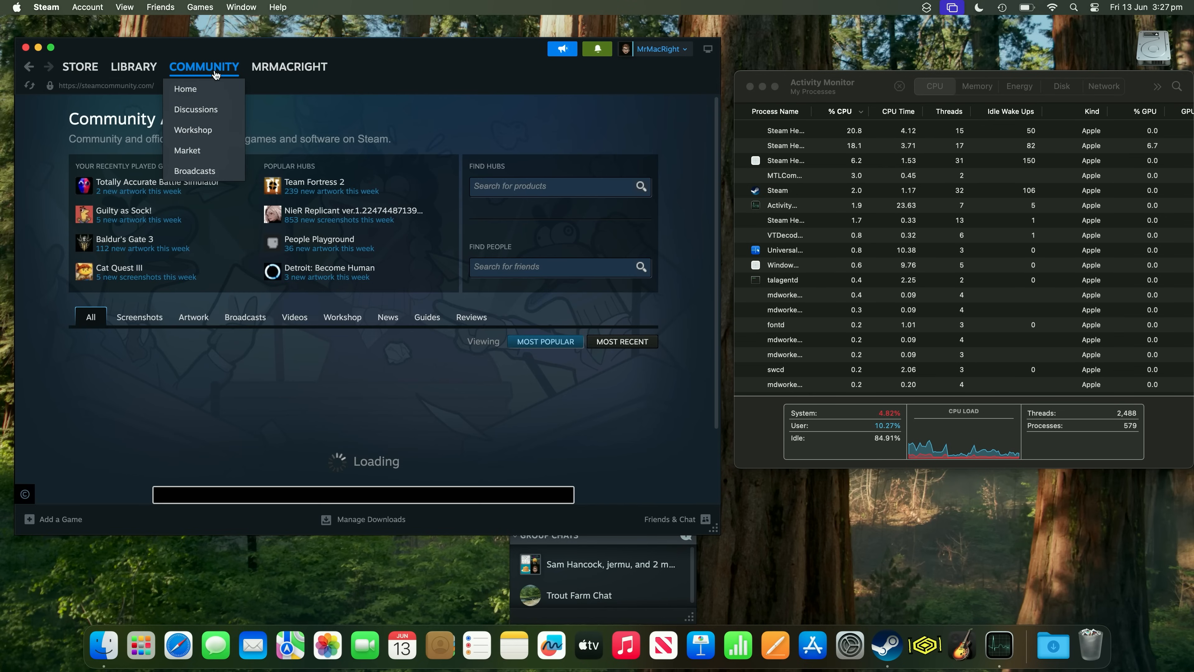
pyautogui.click(288, 67)
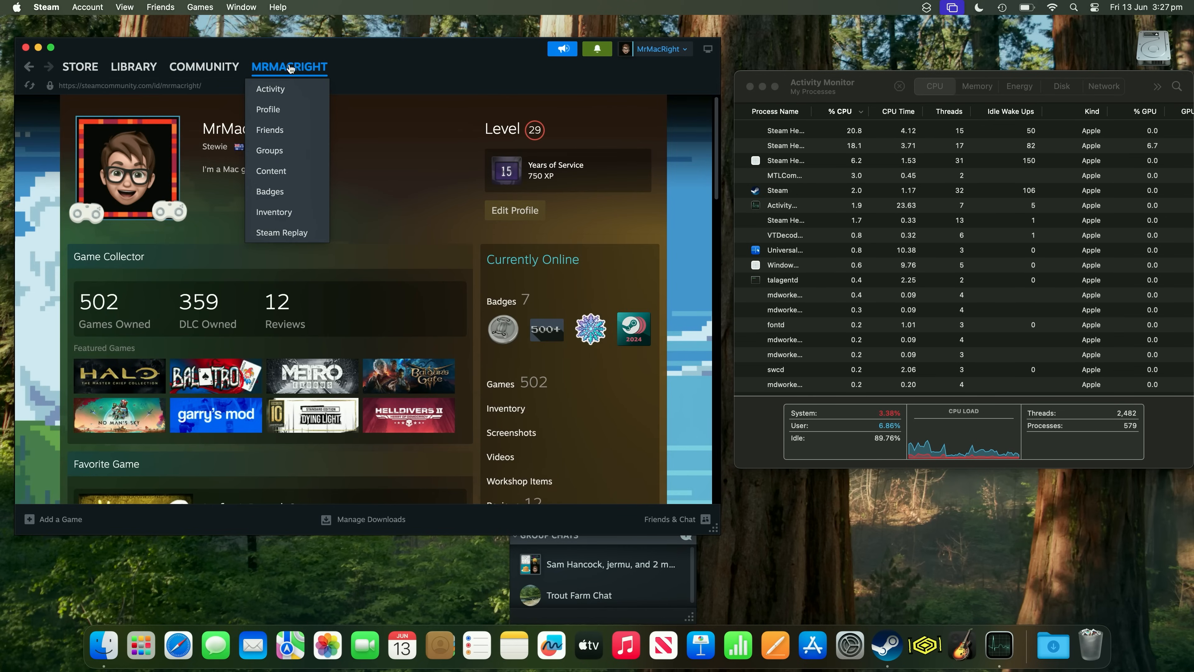
pyautogui.click(976, 86)
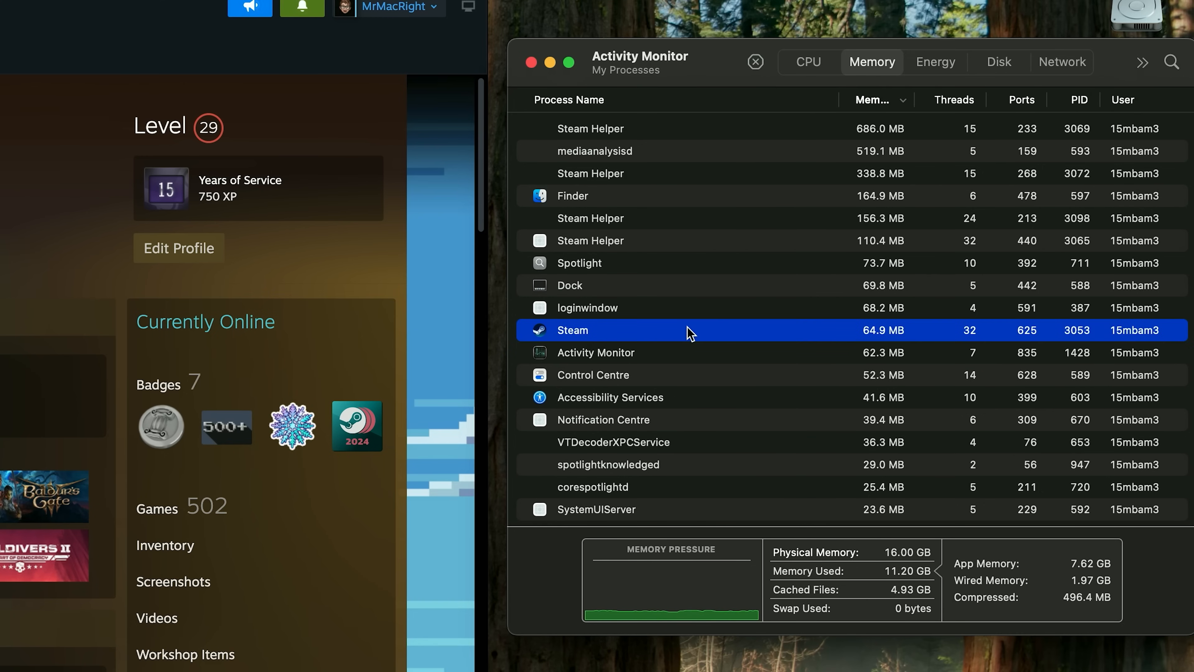
pyautogui.moveTo(855, 335)
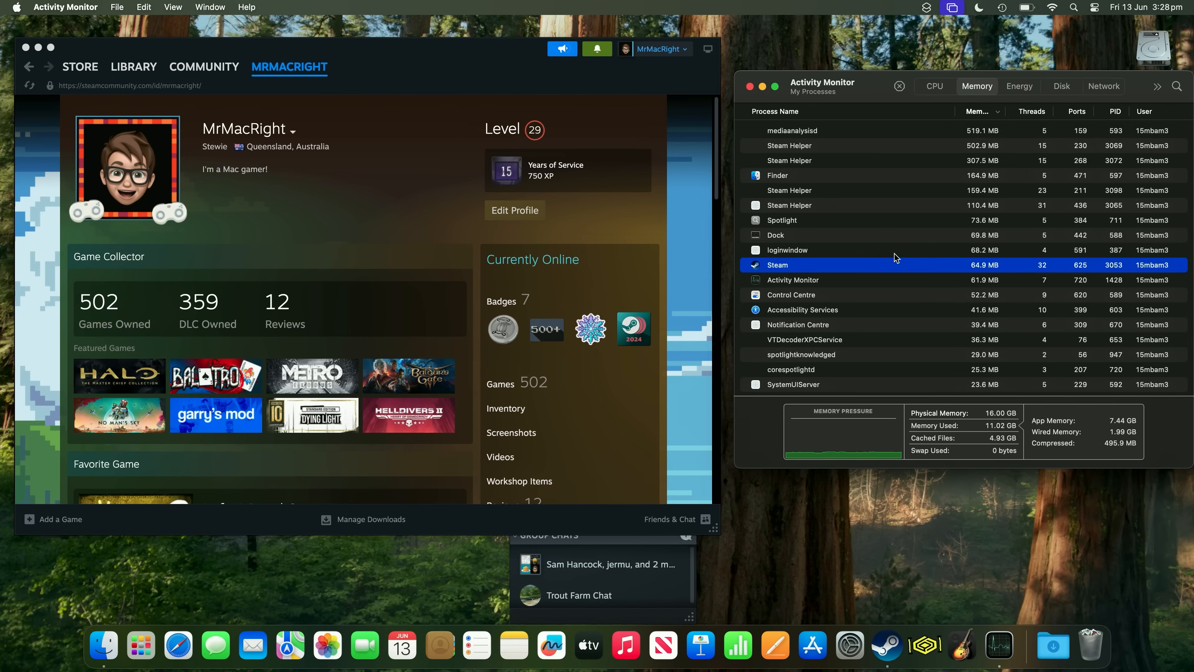
# Return to the DELTARUNE store page in Steam, memory use staying near 65 MB
pyautogui.click(79, 67)
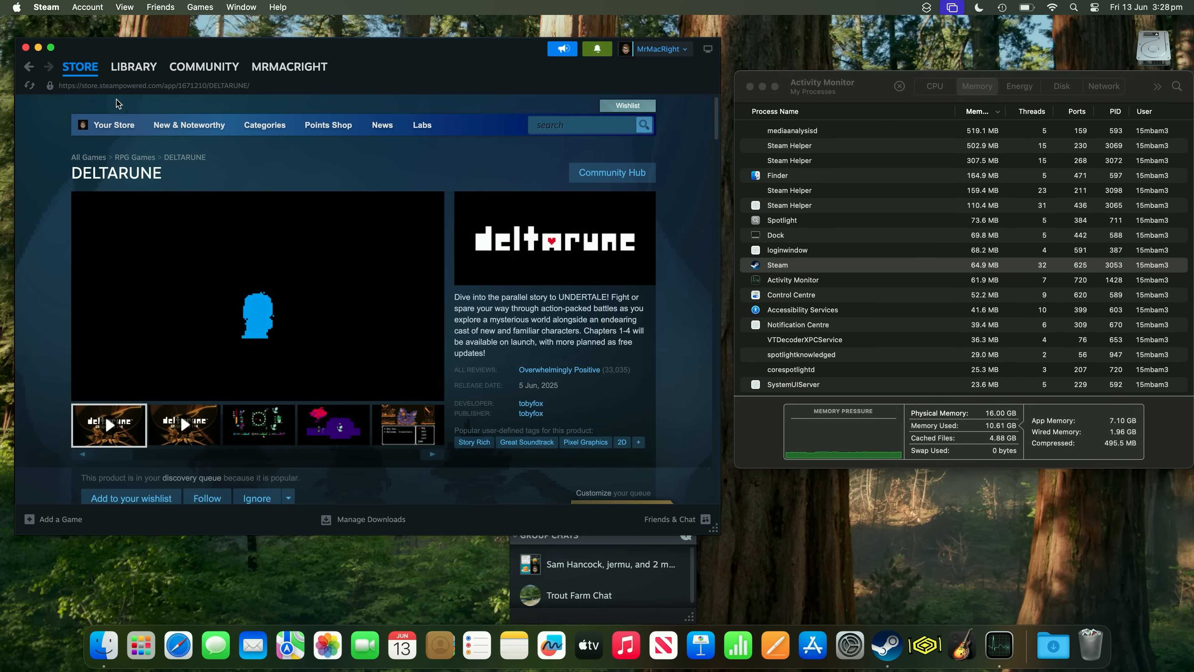
# Go to the Library to select and play Firewatch
pyautogui.click(133, 67)
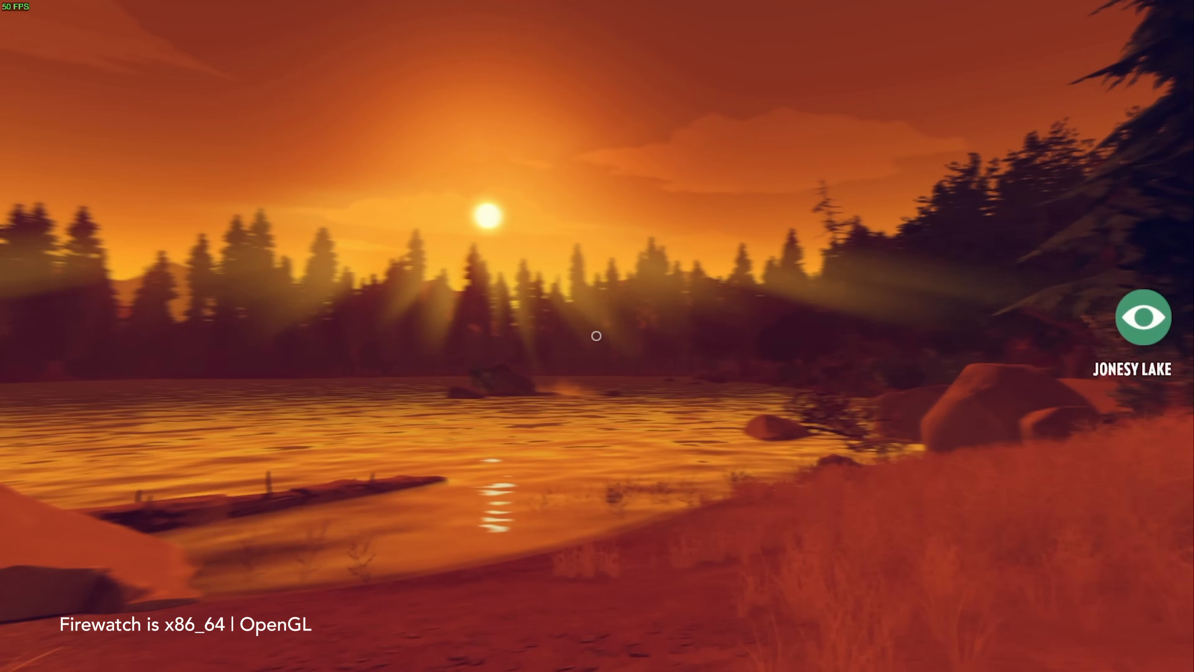
pyautogui.moveTo(596, 336)
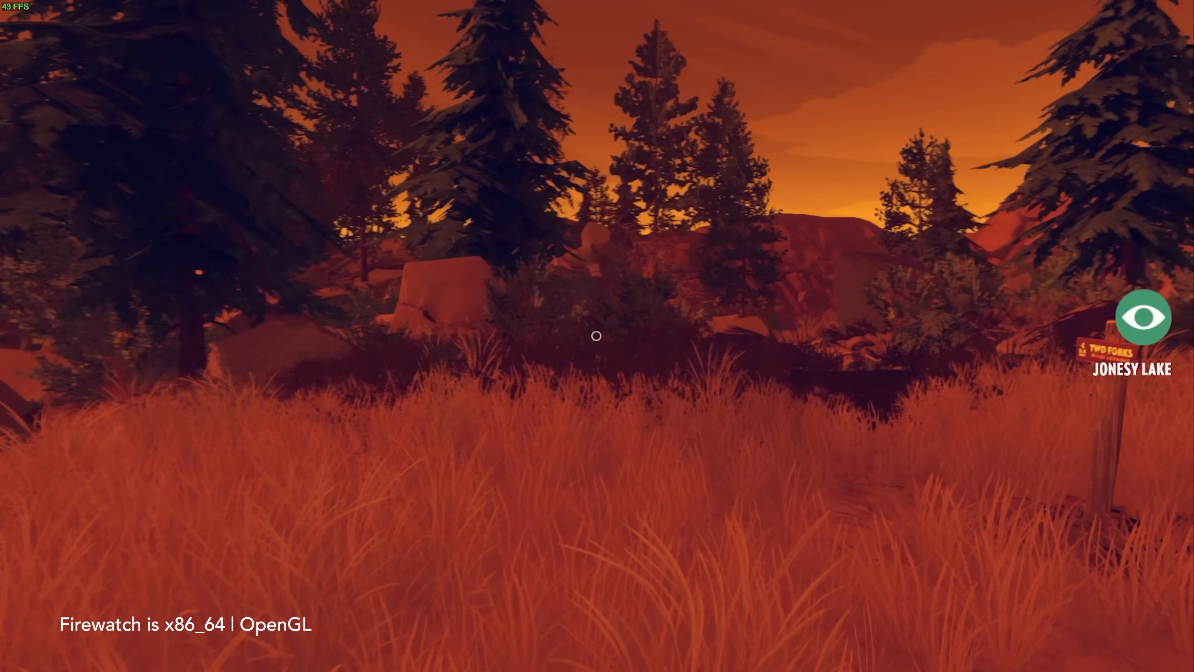